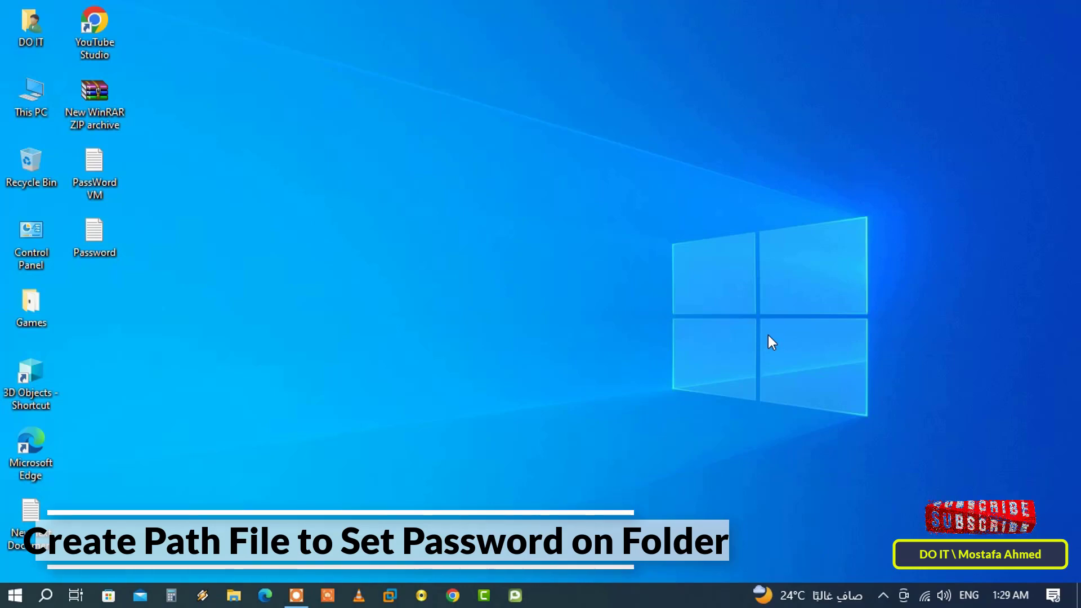
{"action": "mouse_move", "coordinate": [757, 344]}
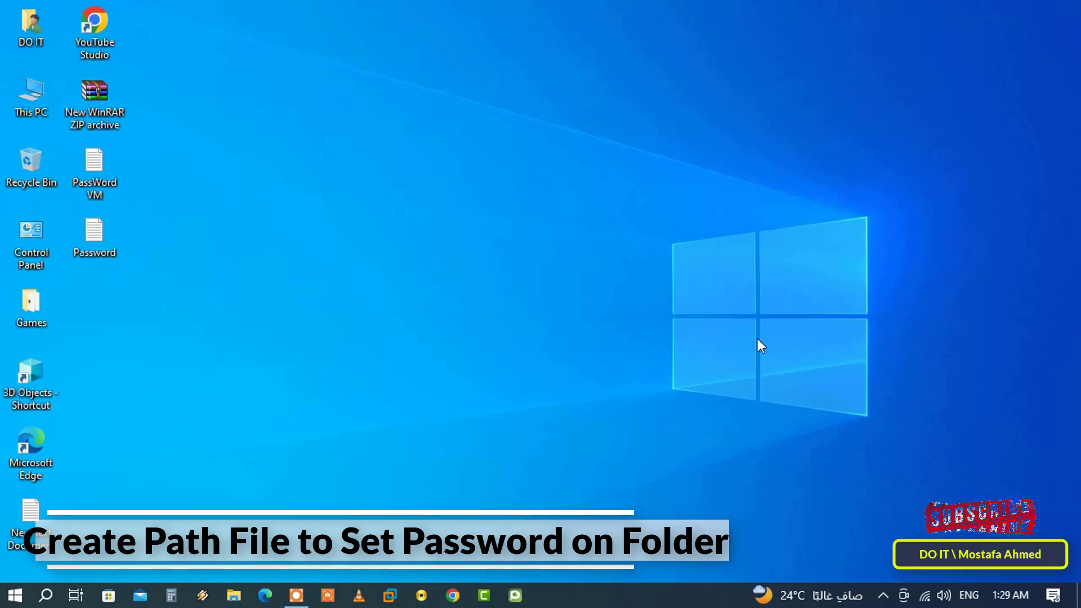
{"action": "mouse_move", "coordinate": [750, 350]}
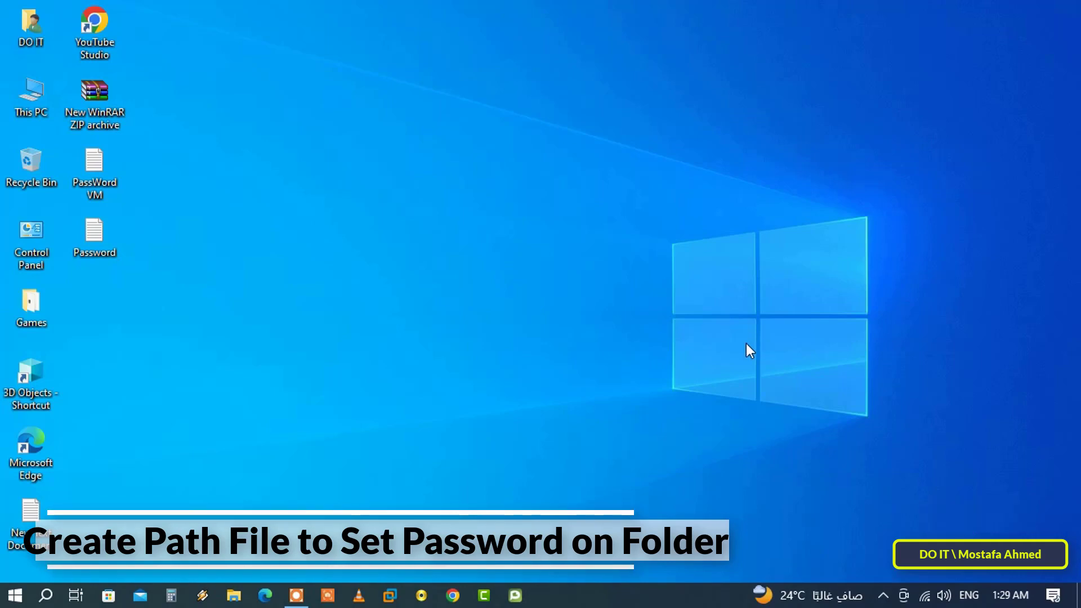
{"action": "mouse_move", "coordinate": [742, 355]}
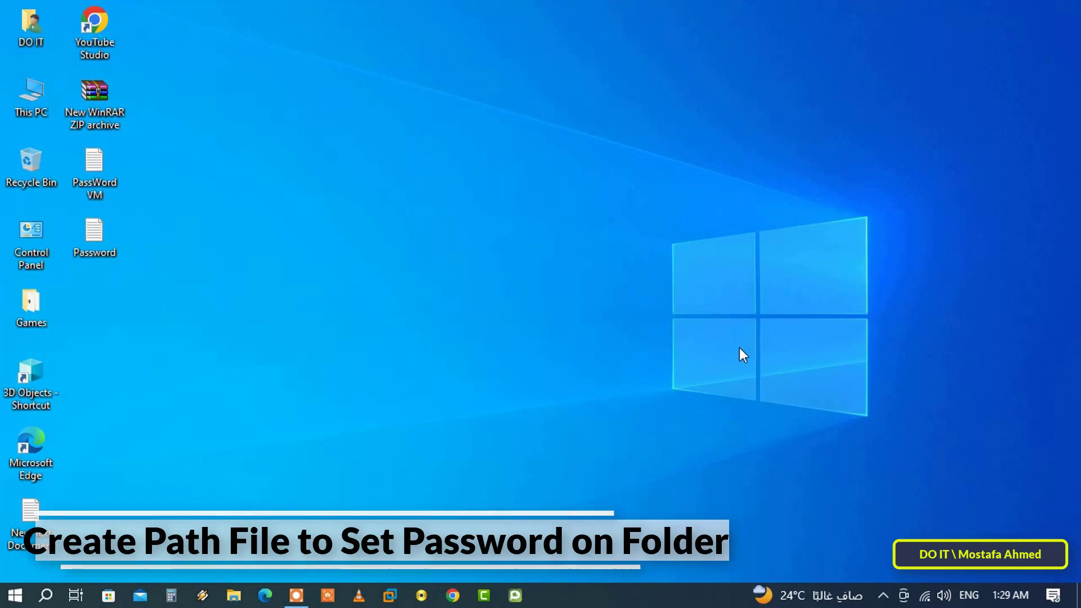
{"action": "mouse_move", "coordinate": [269, 170]}
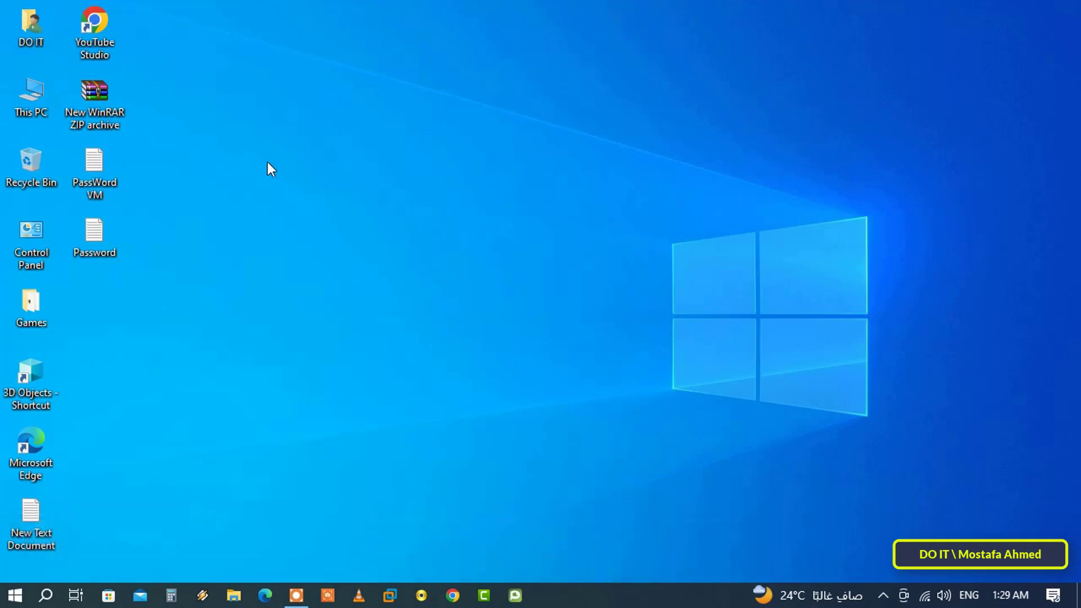
Browse to the MY Work folder on New Volume (F:) to check its contents, then close the window.
{"action": "double_click", "coordinate": [31, 97]}
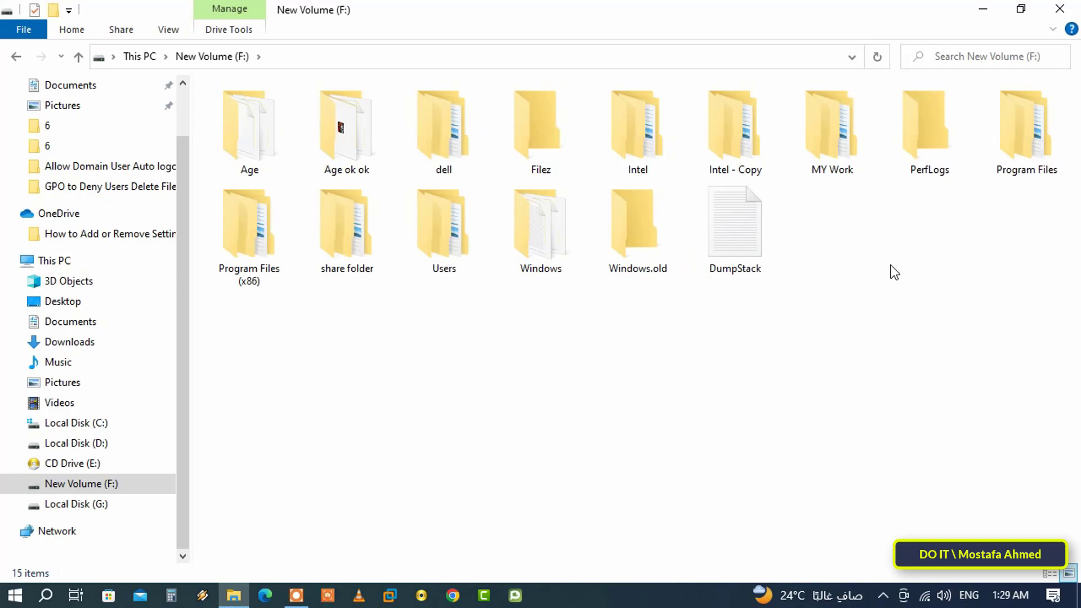
{"action": "double_click", "coordinate": [831, 126]}
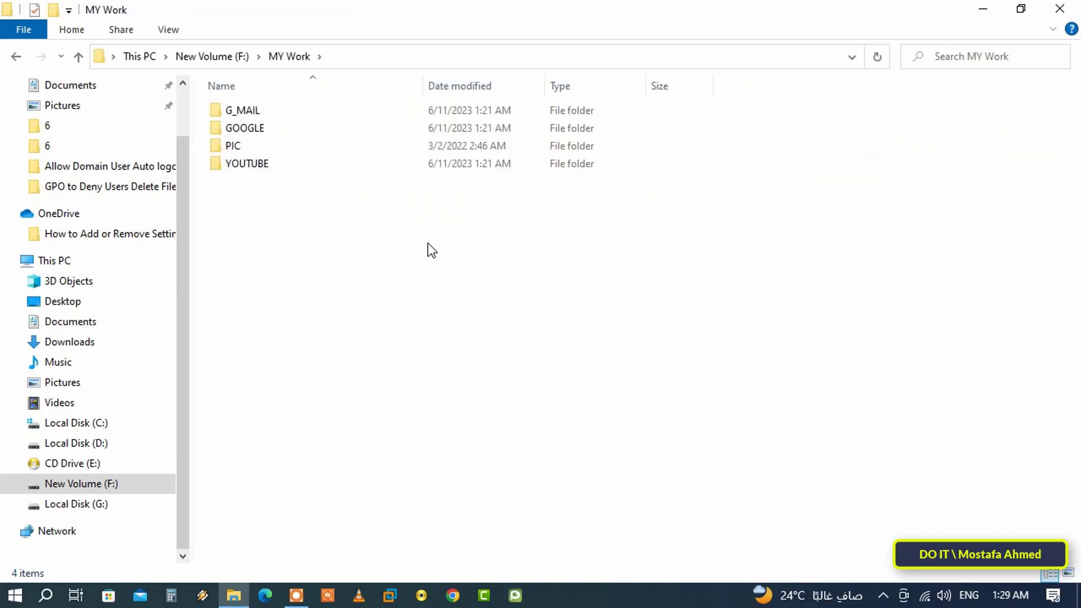
{"action": "key", "text": "ctrl+a"}
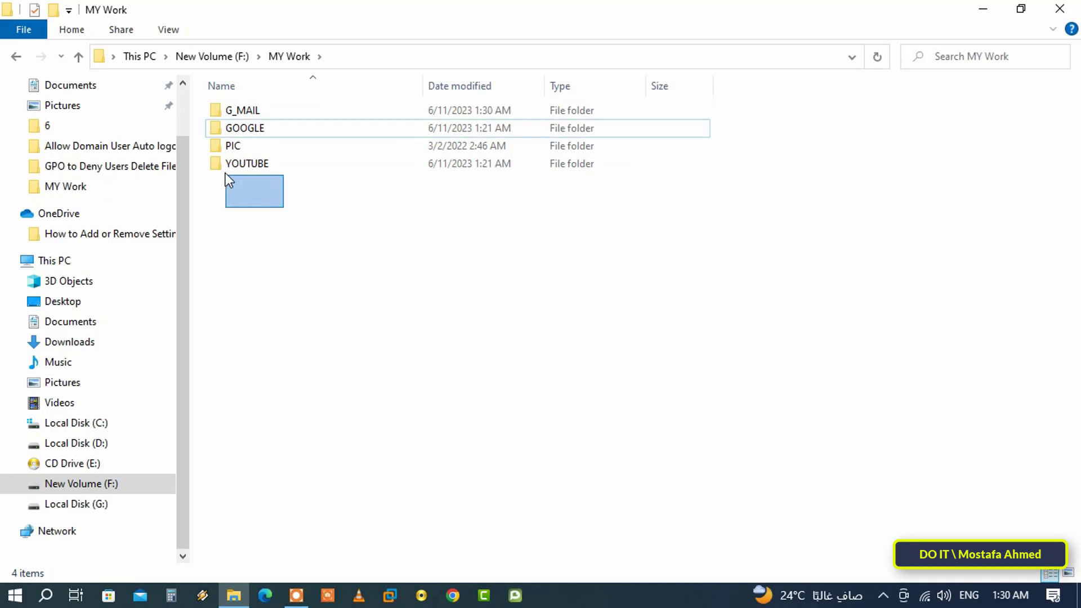
{"action": "left_click", "coordinate": [79, 56]}
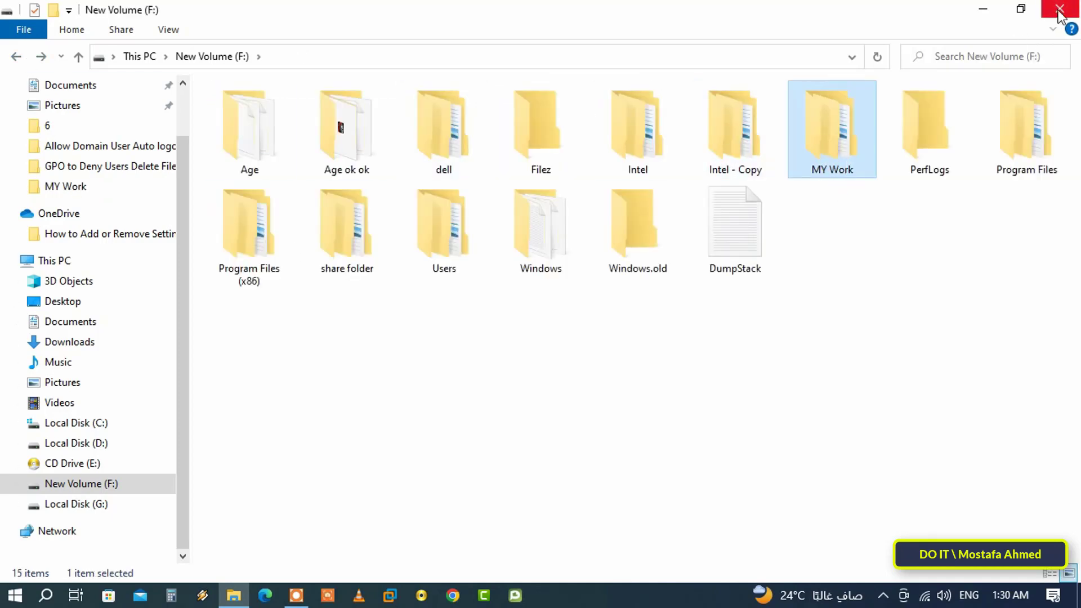
{"action": "left_click", "coordinate": [1060, 9]}
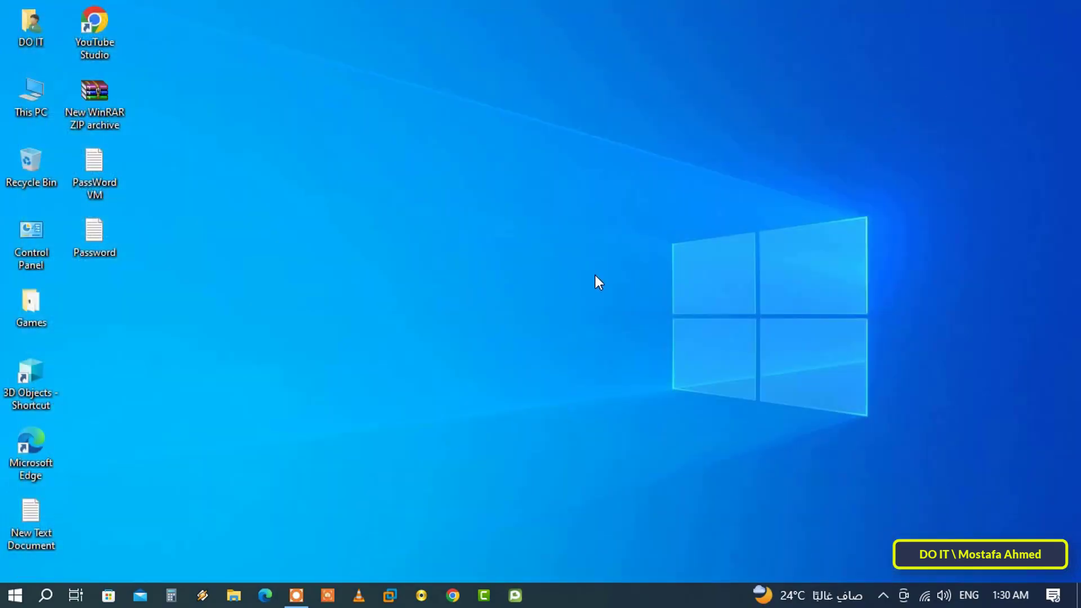
{"action": "left_click", "coordinate": [95, 237]}
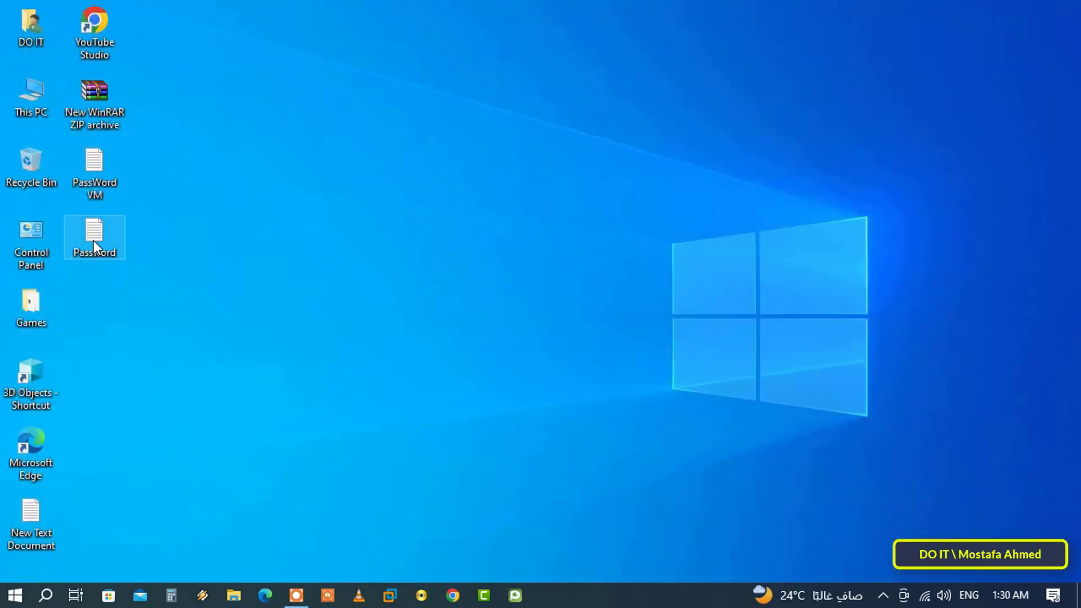
{"action": "double_click", "coordinate": [93, 235]}
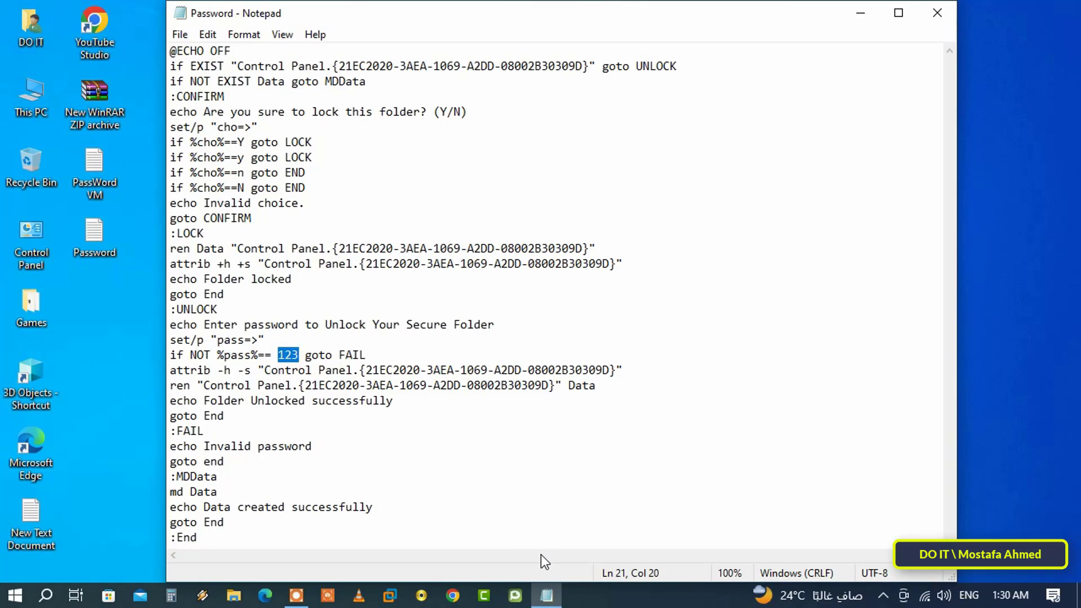
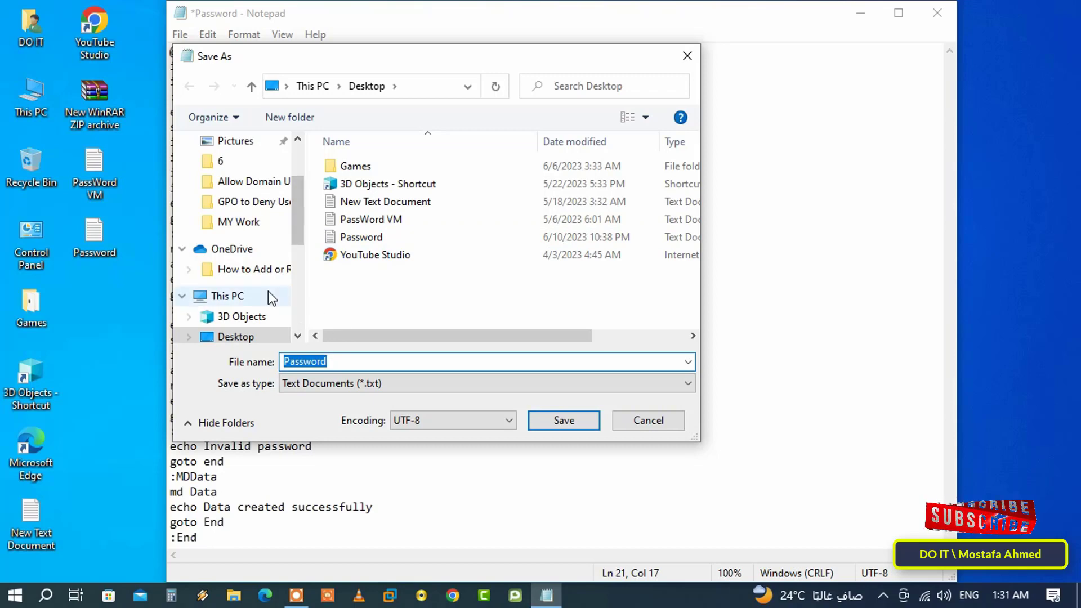
Save the script as Password.bat in F:\MY Work with Save as type set to All Files.
{"action": "left_click", "coordinate": [229, 296]}
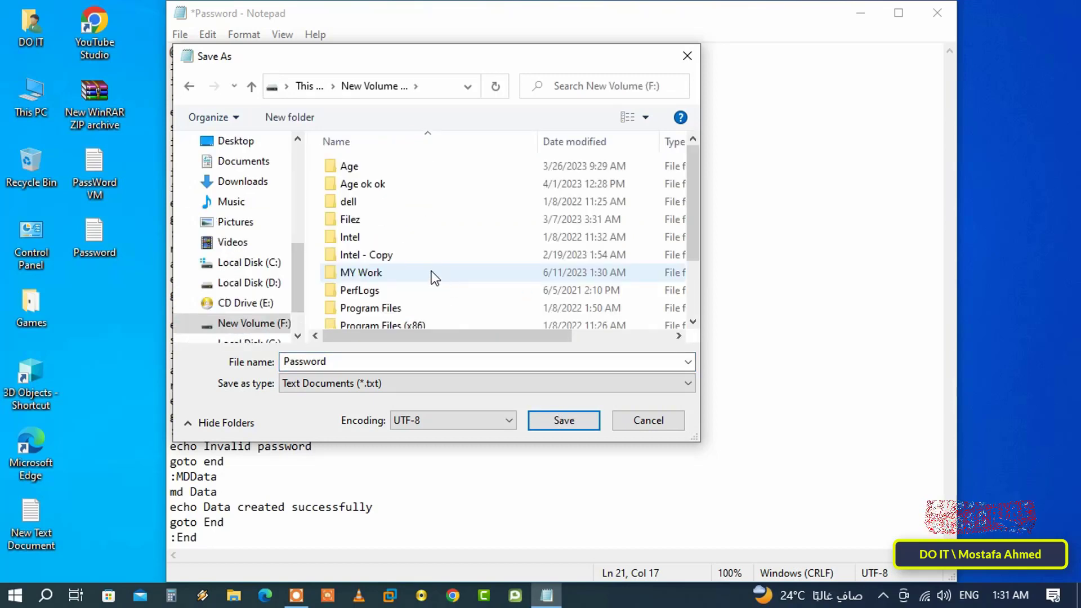
{"action": "left_click", "coordinate": [360, 272]}
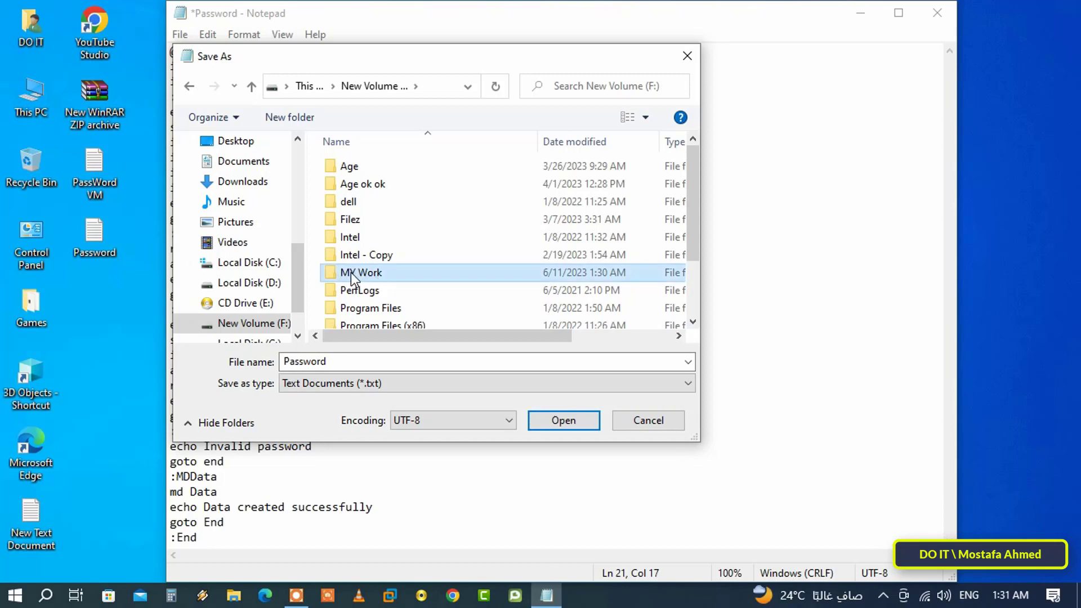
{"action": "double_click", "coordinate": [359, 273]}
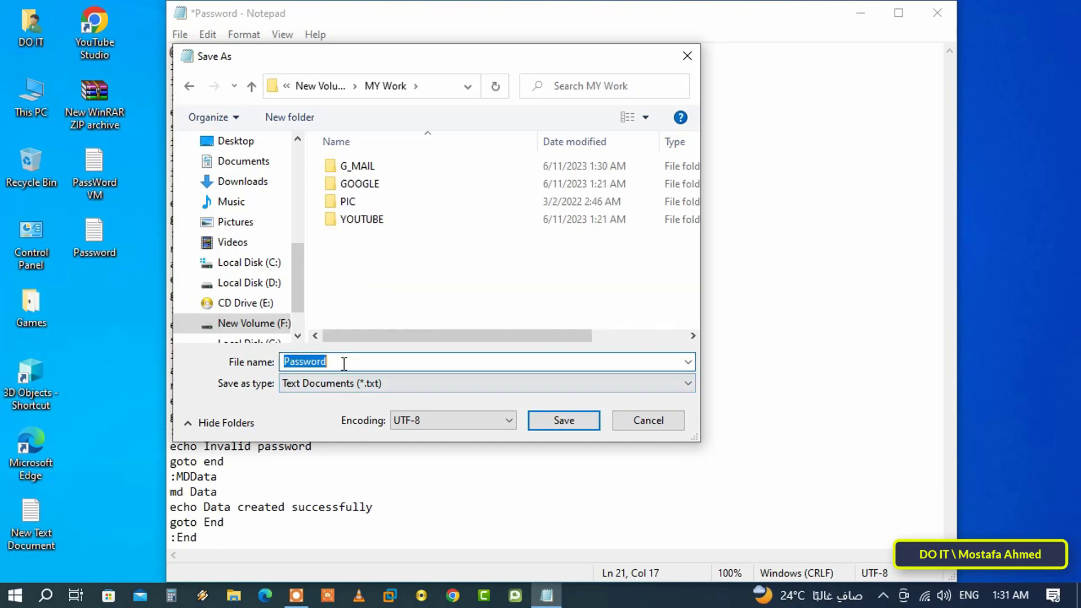
{"action": "type", "text": "."}
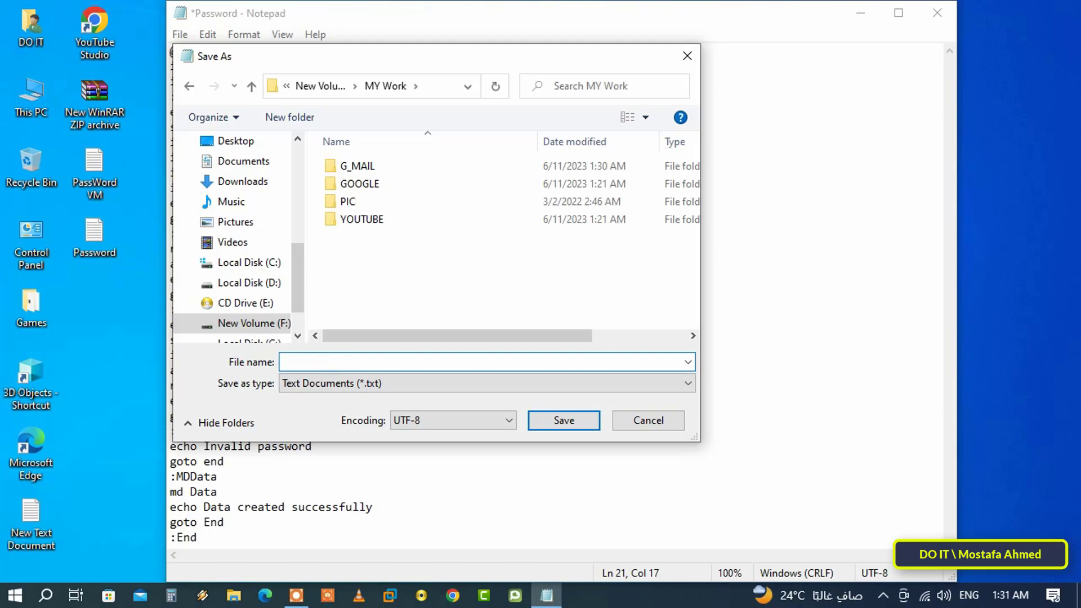
{"action": "left_click", "coordinate": [688, 382]}
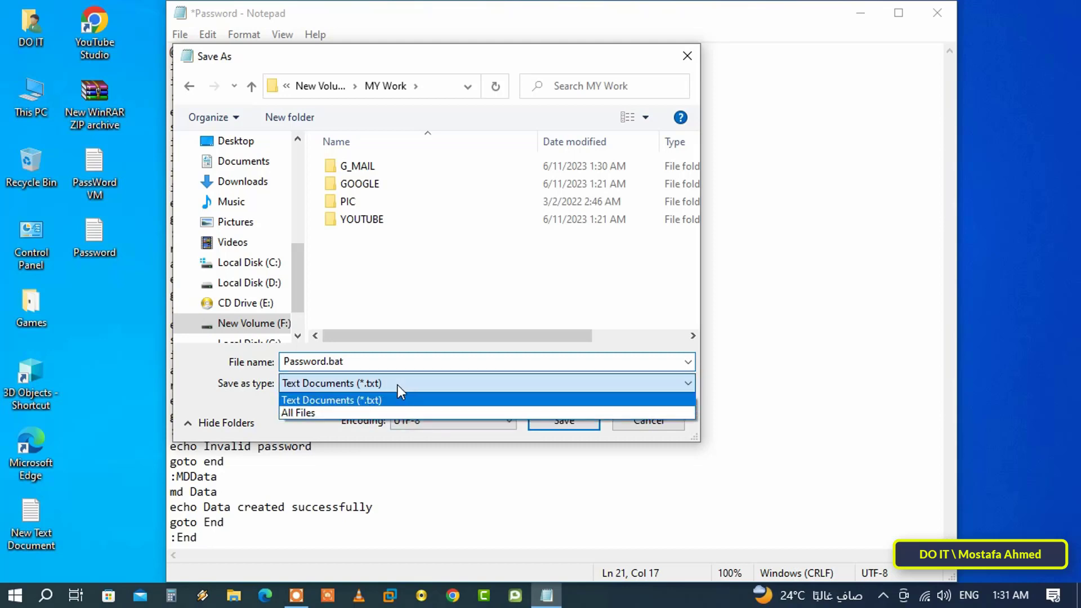
{"action": "left_click", "coordinate": [297, 412]}
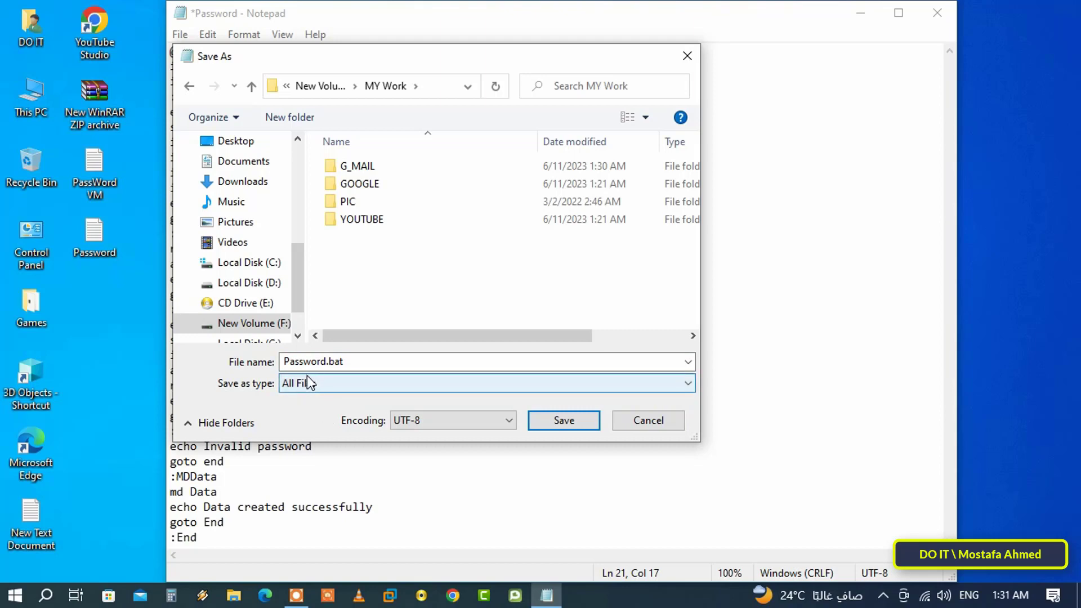
{"action": "left_click", "coordinate": [563, 420]}
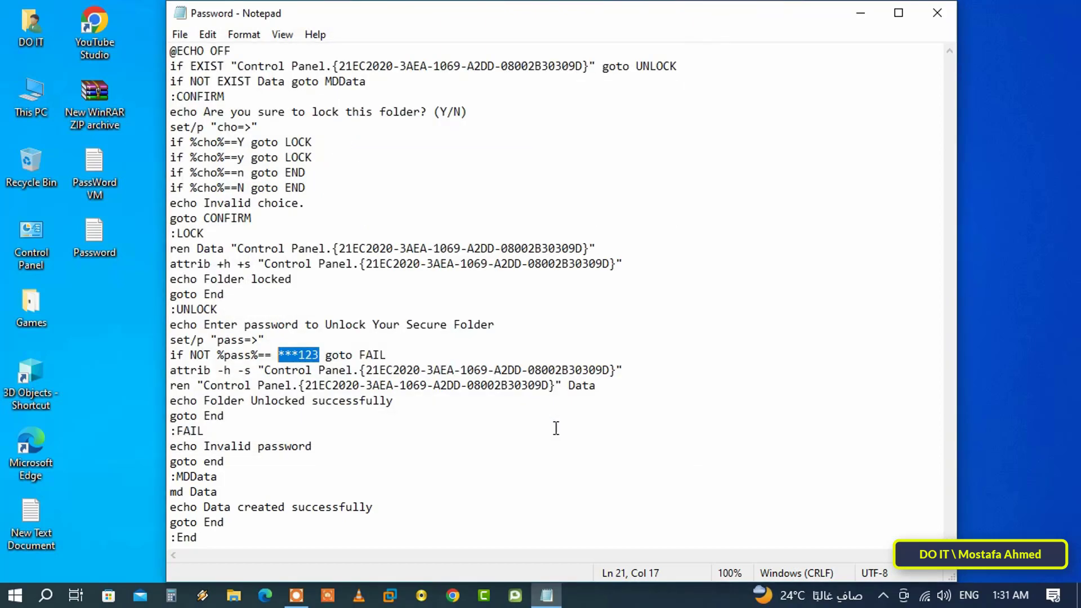
Go to This PC > New Volume (F:) > MY Work and run Password.bat to create the Data folder.
{"action": "left_click", "coordinate": [935, 13]}
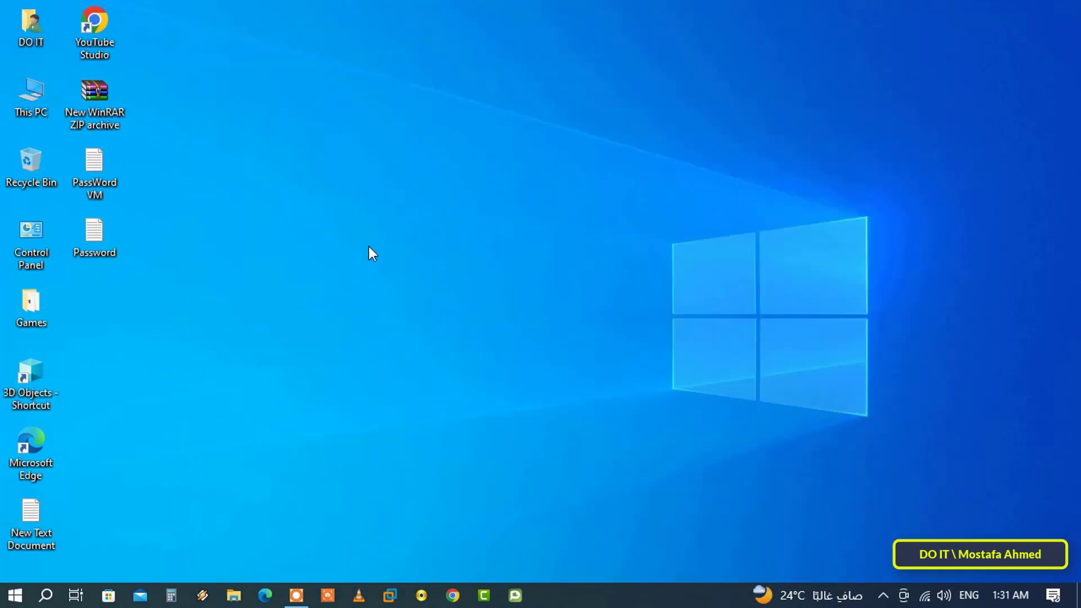
{"action": "double_click", "coordinate": [30, 97]}
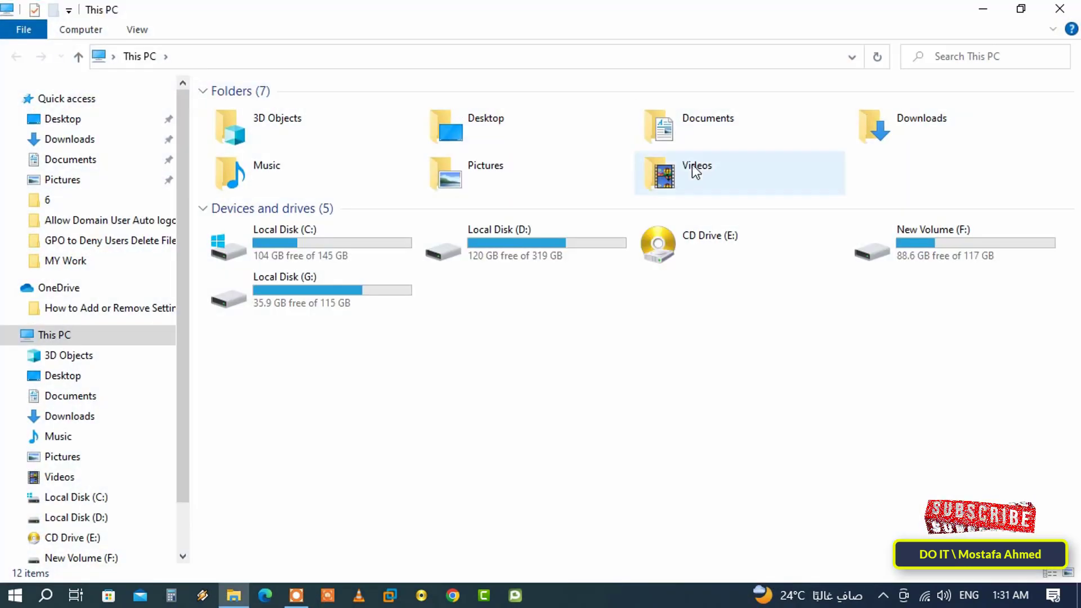
{"action": "double_click", "coordinate": [67, 260]}
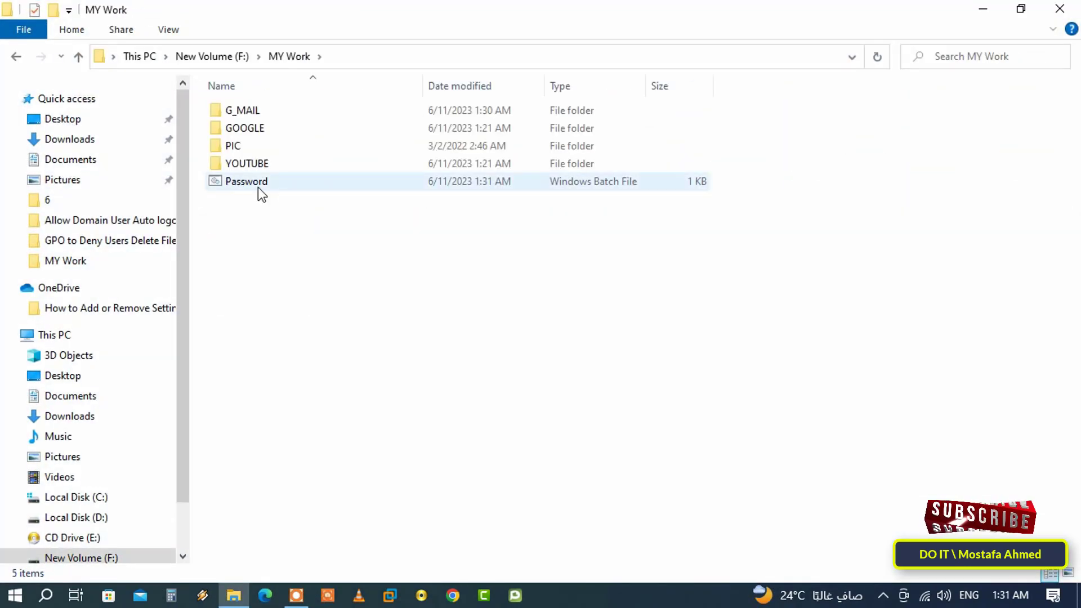
{"action": "mouse_move", "coordinate": [248, 182]}
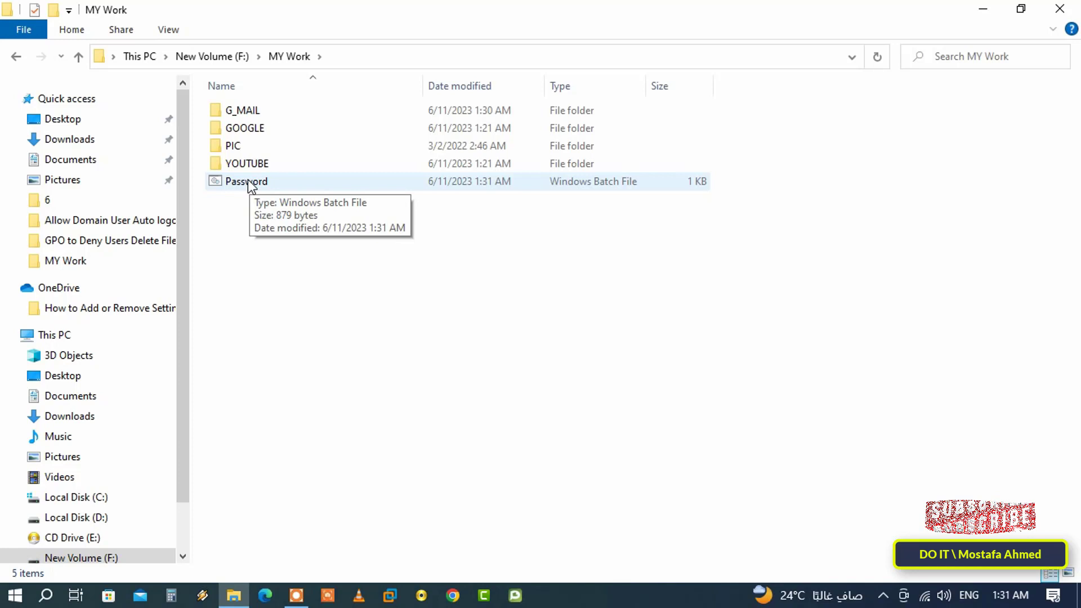
{"action": "left_click", "coordinate": [246, 181]}
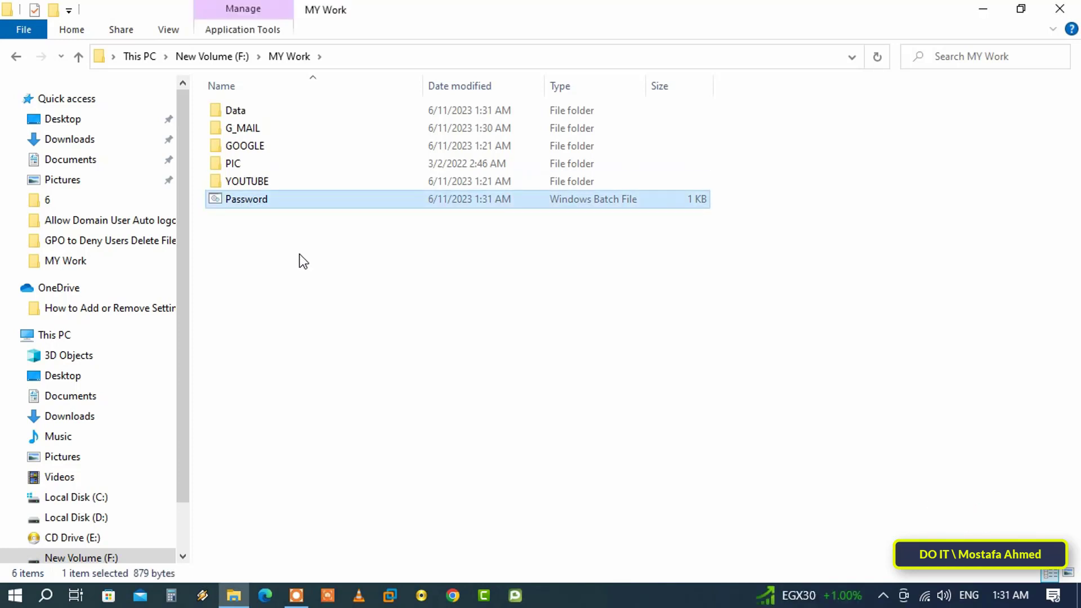
Move G_MAIL, GOOGLE, PIC and YOUTUBE into Data and run Password.bat to start locking it.
{"action": "left_click", "coordinate": [236, 111]}
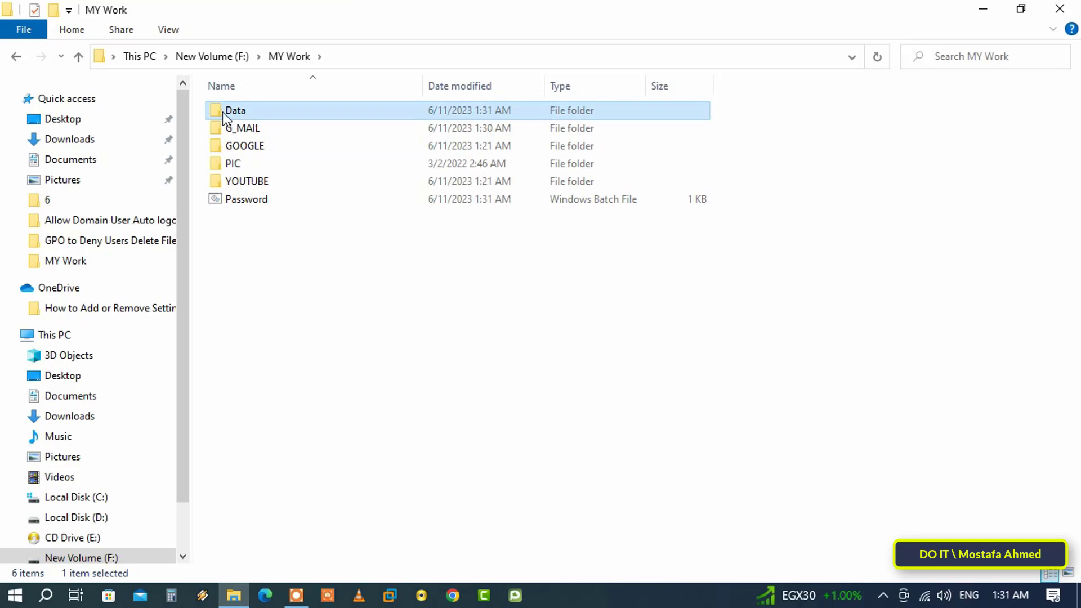
{"action": "left_click", "coordinate": [243, 128]}
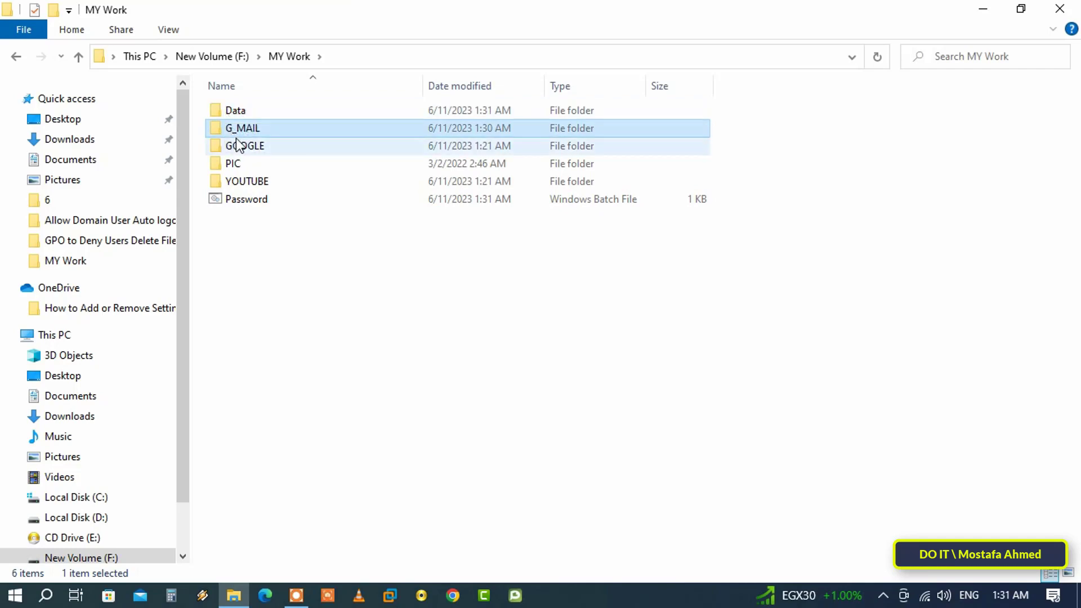
{"action": "left_click", "coordinate": [247, 180]}
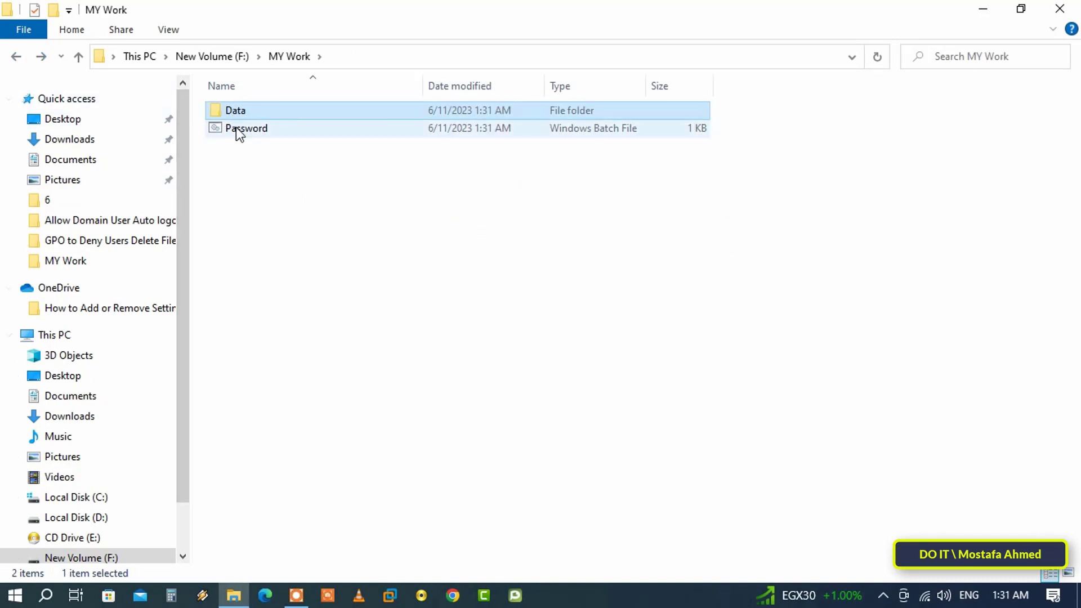
{"action": "double_click", "coordinate": [246, 128]}
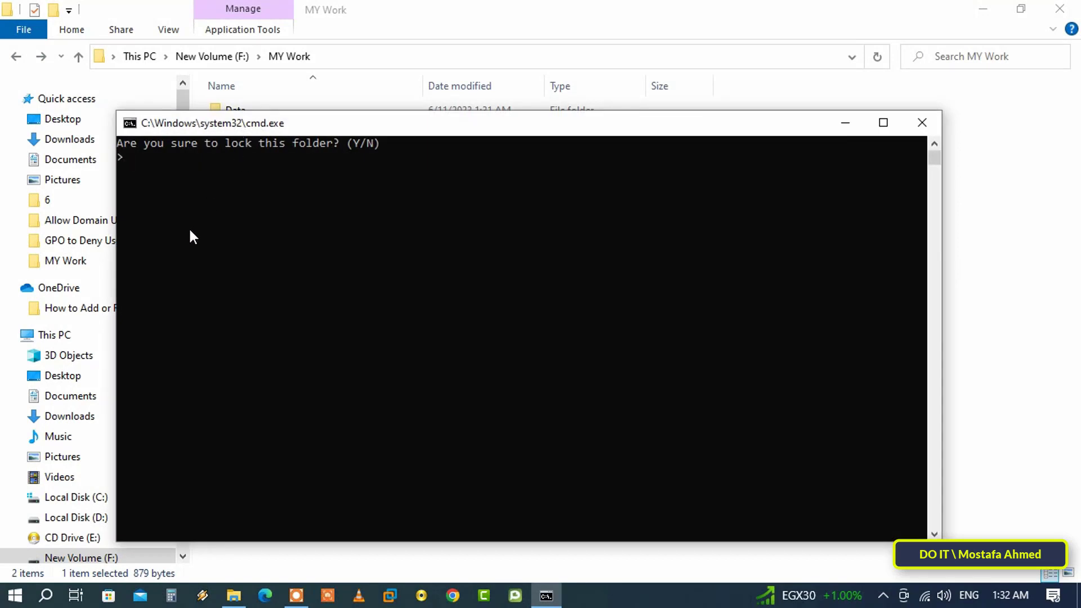
Answer y at the lock prompt so Data disappears, leaving only Password.bat in MY Work.
{"action": "type", "text": "y"}
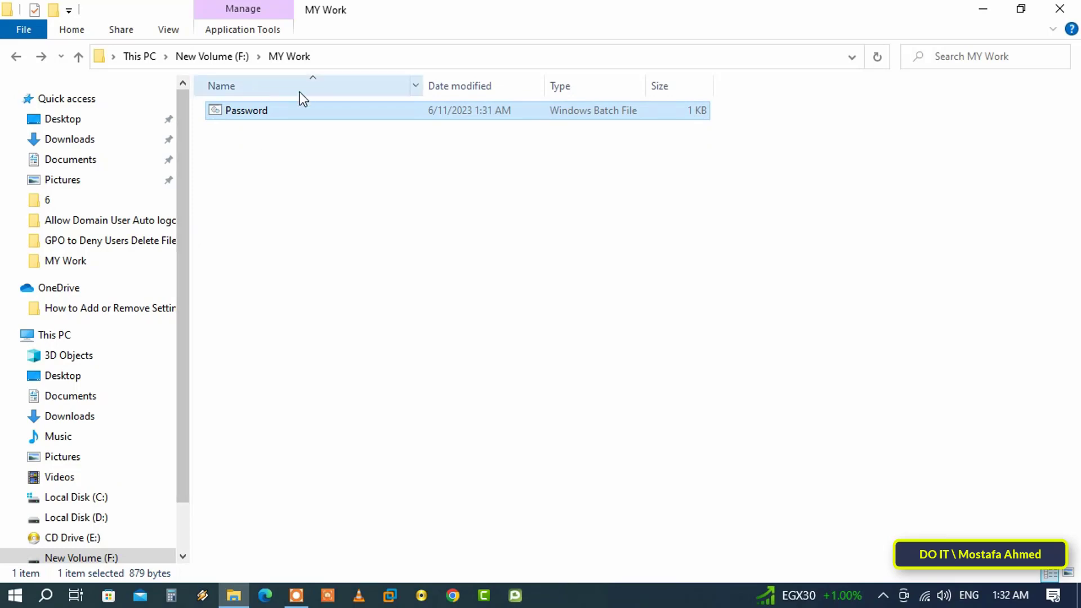
{"action": "left_click", "coordinate": [290, 226]}
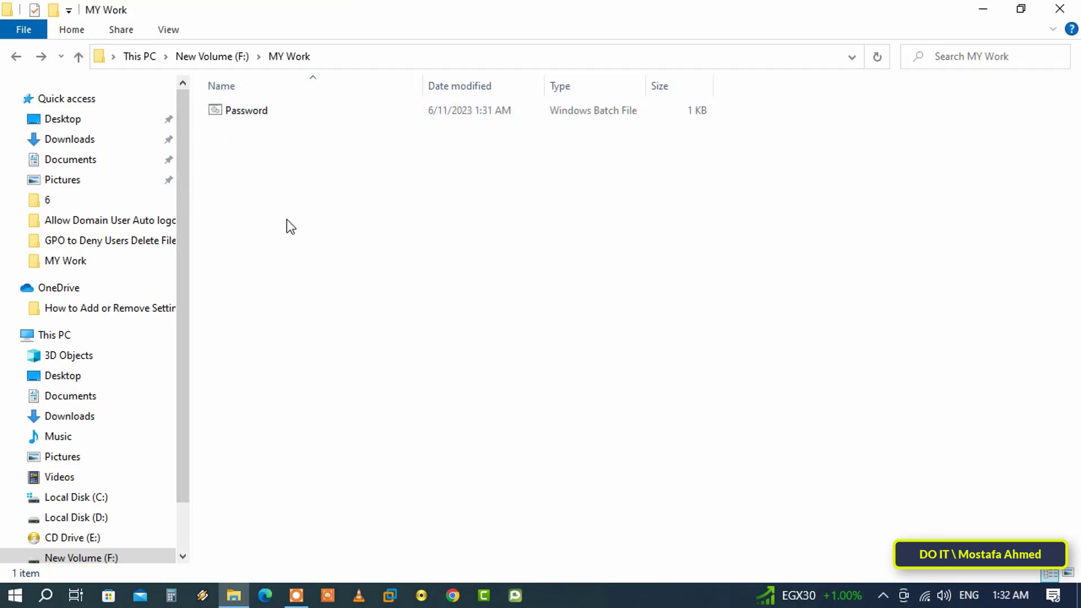
{"action": "mouse_move", "coordinate": [238, 239]}
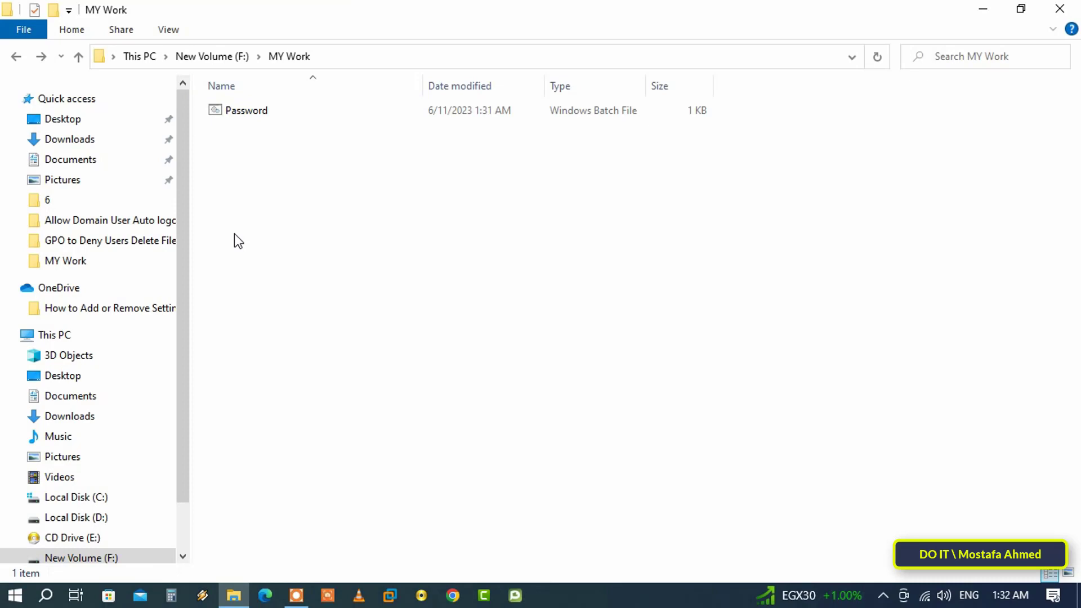
{"action": "left_click", "coordinate": [246, 110]}
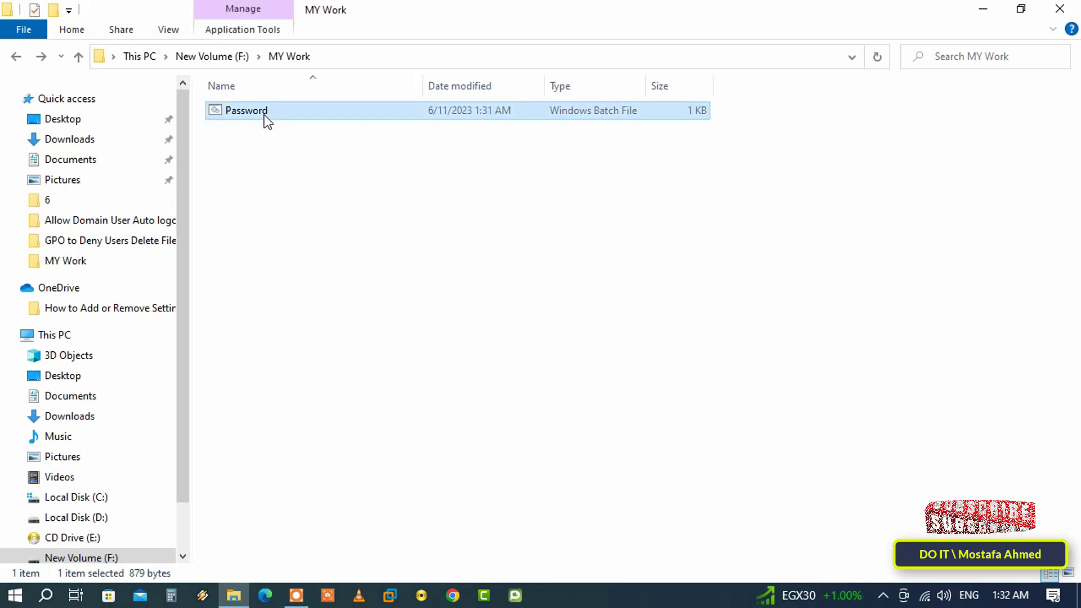
Run Password.bat and enter the unlock password so Data reappears in MY Work.
{"action": "double_click", "coordinate": [246, 110]}
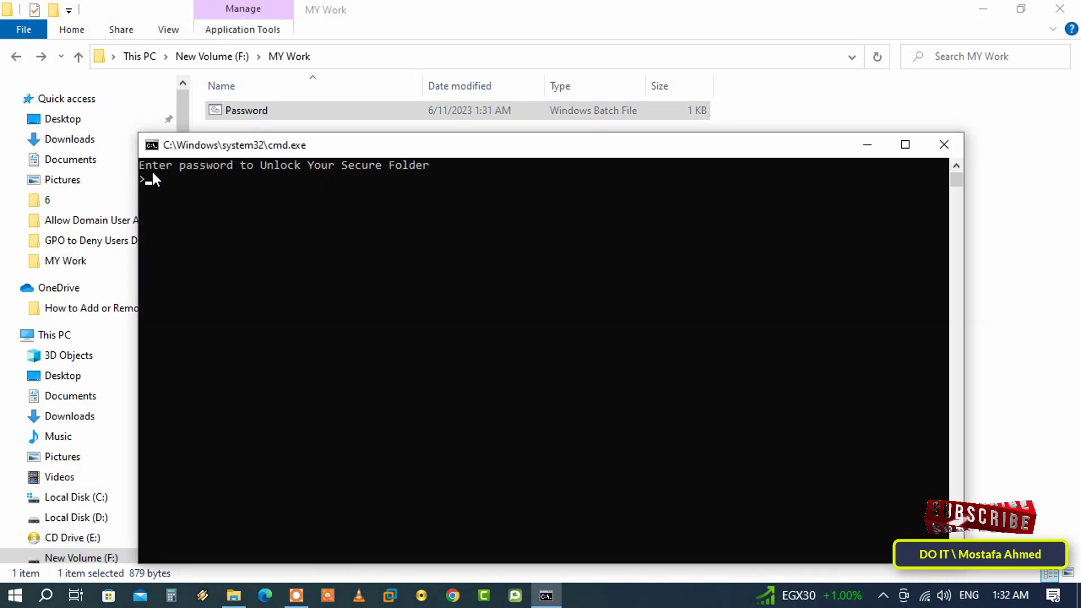
{"action": "mouse_move", "coordinate": [315, 177]}
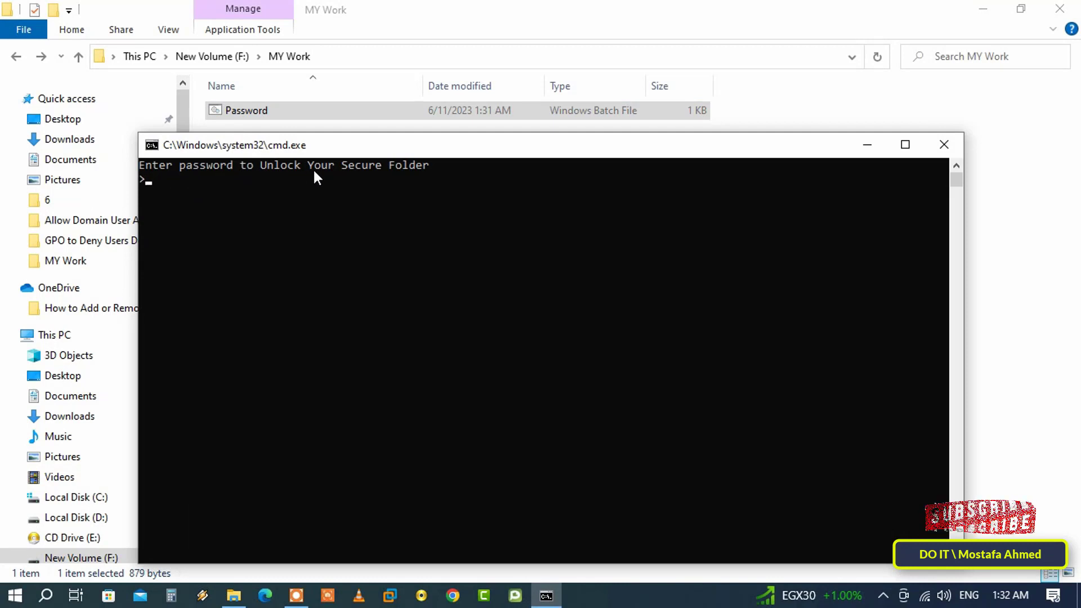
{"action": "type", "text": "***"}
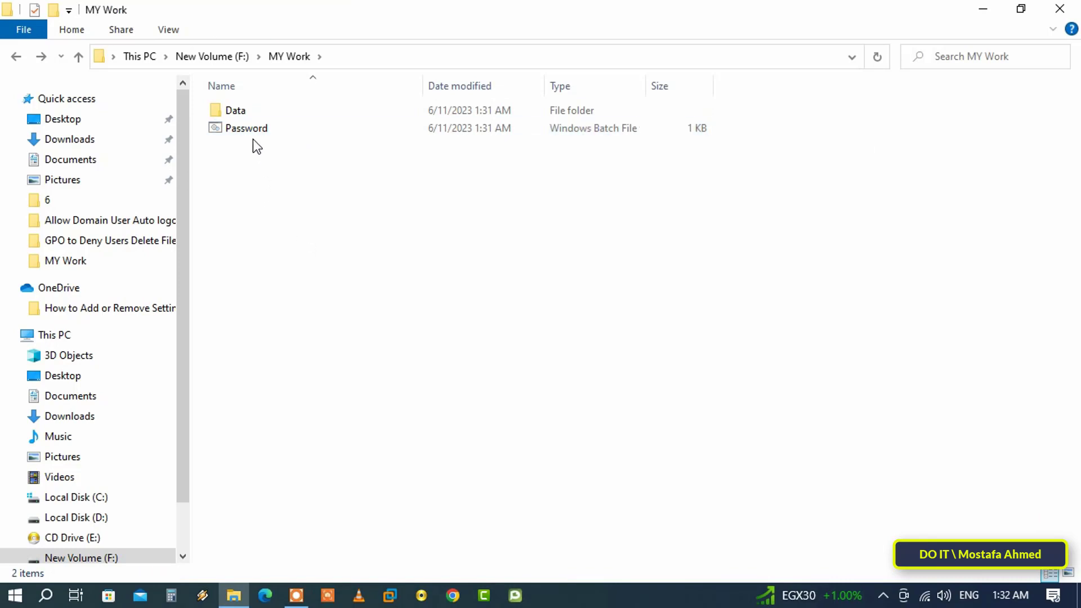
{"action": "right_click", "coordinate": [245, 129]}
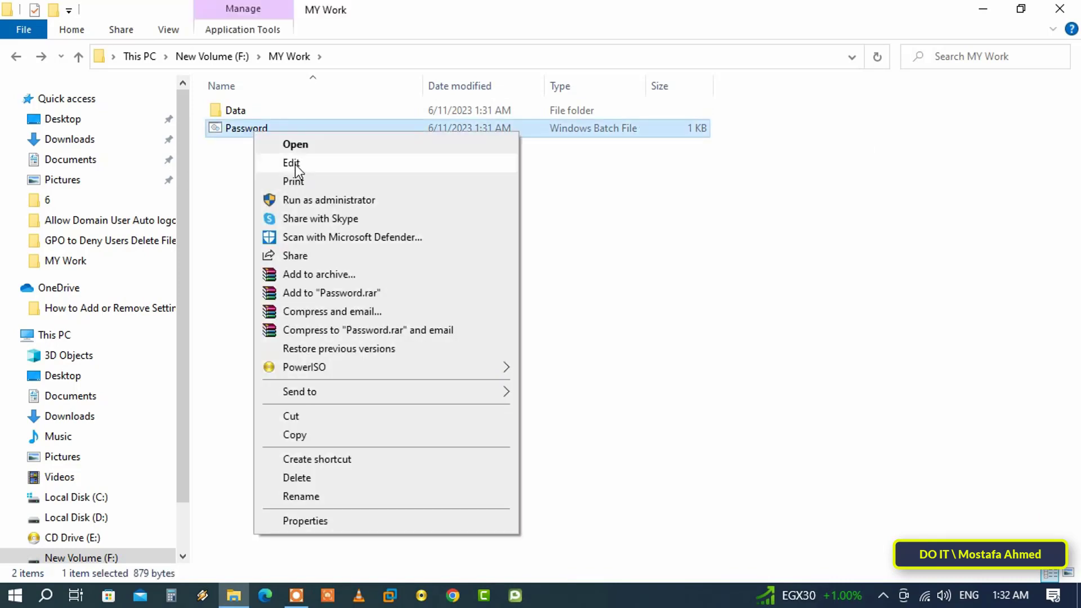
{"action": "left_click", "coordinate": [291, 162]}
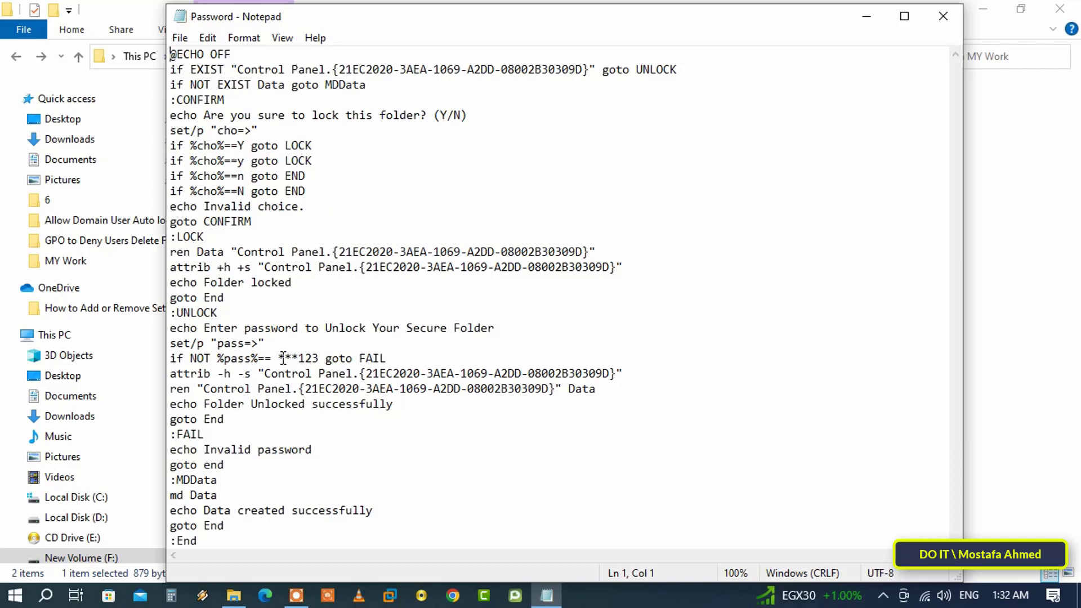
{"action": "double_click", "coordinate": [297, 358]}
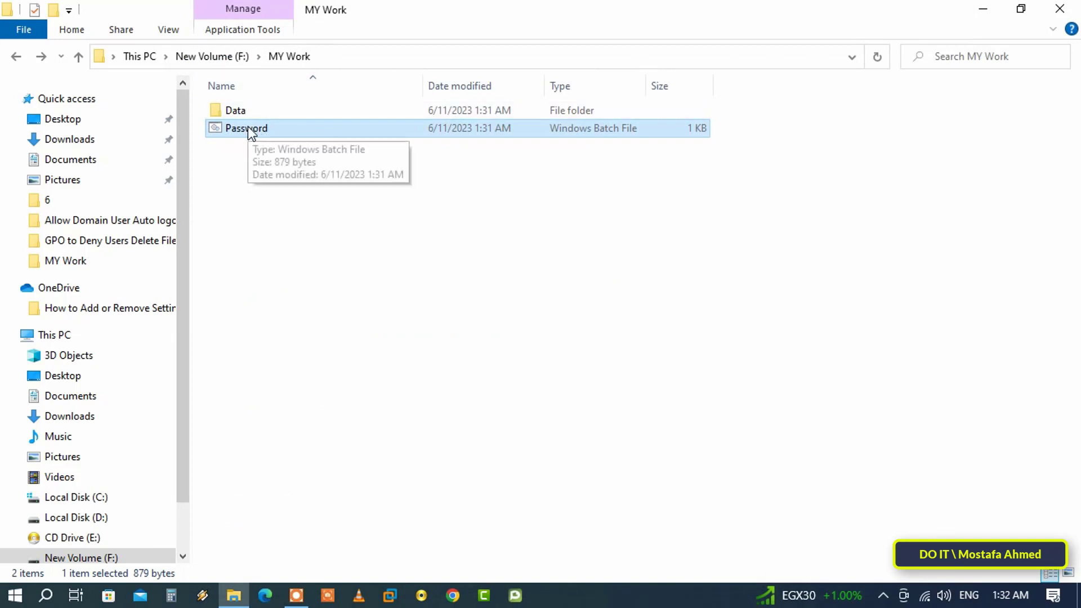
{"action": "double_click", "coordinate": [247, 128]}
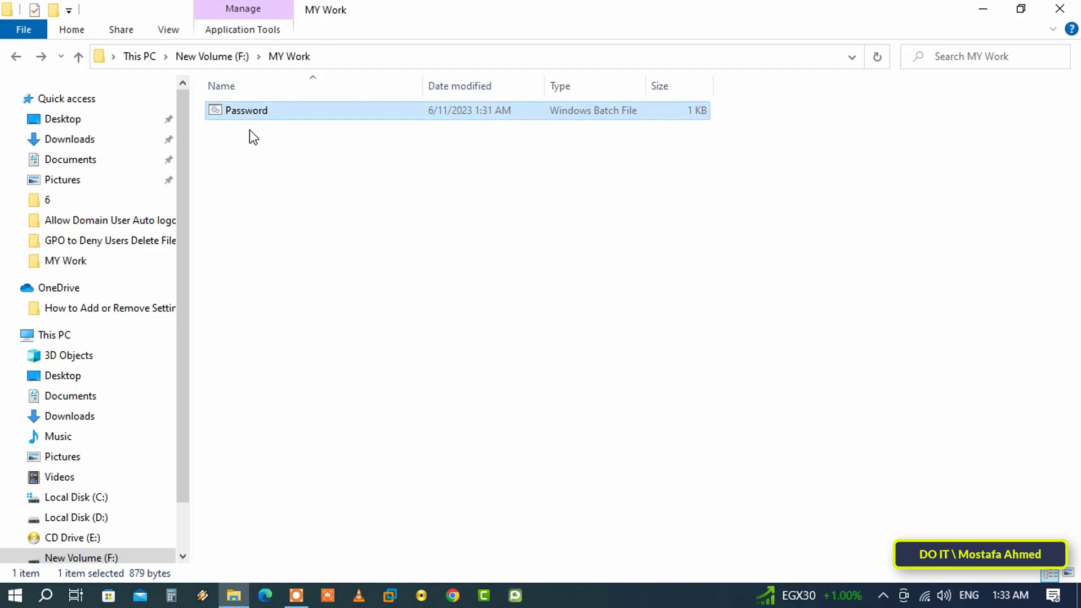
{"action": "double_click", "coordinate": [246, 110]}
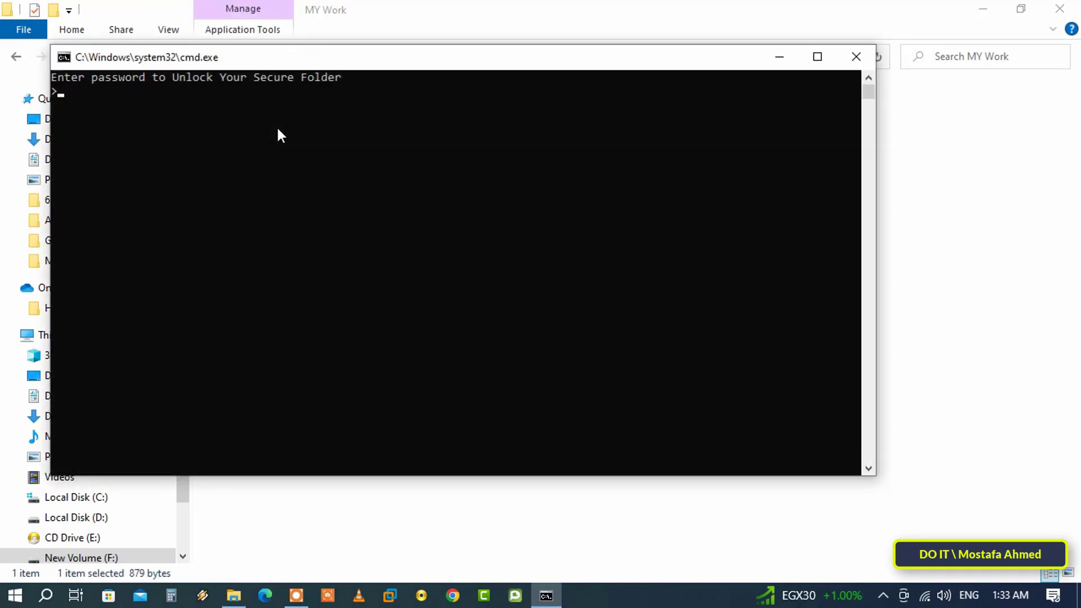
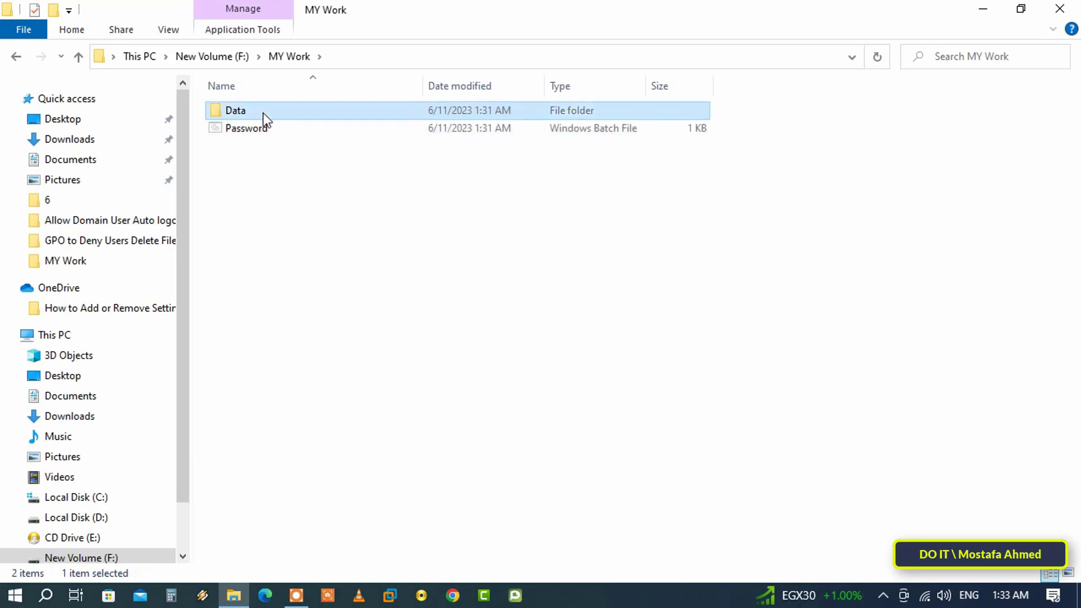
{"action": "double_click", "coordinate": [235, 110]}
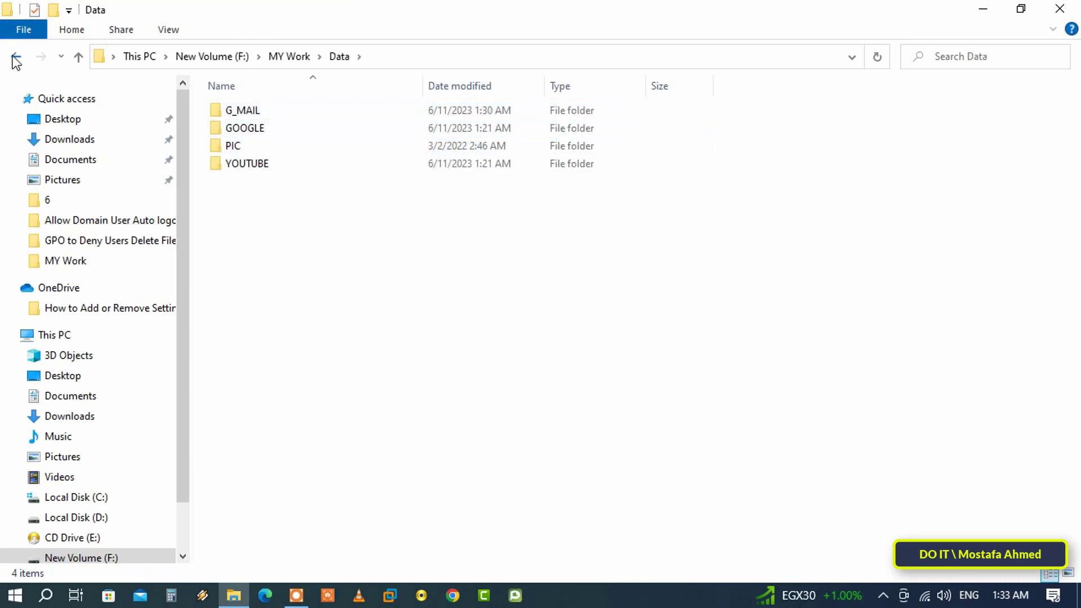